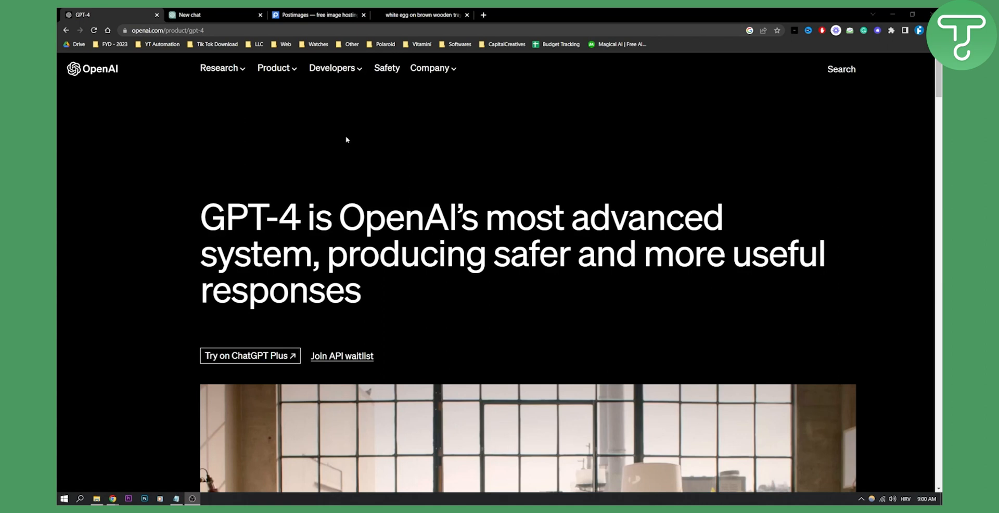
Download the cracked egg photo from Unsplash and go to the Postimages upload page.
click(213, 14)
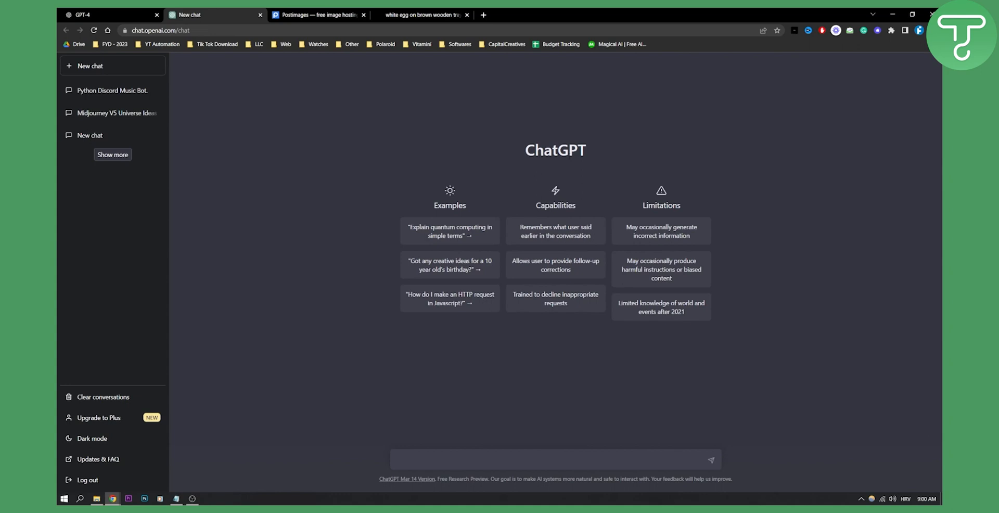
mouse_move(416, 153)
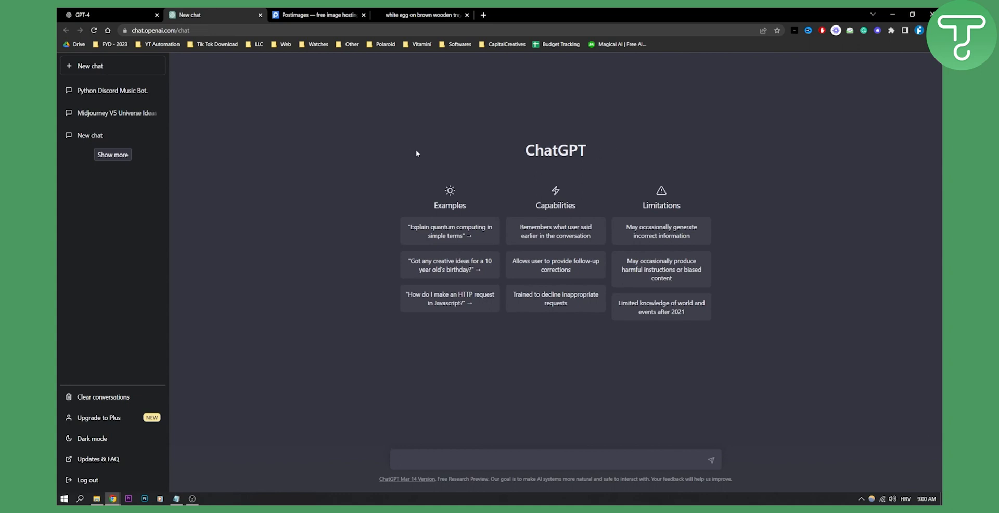
click(420, 15)
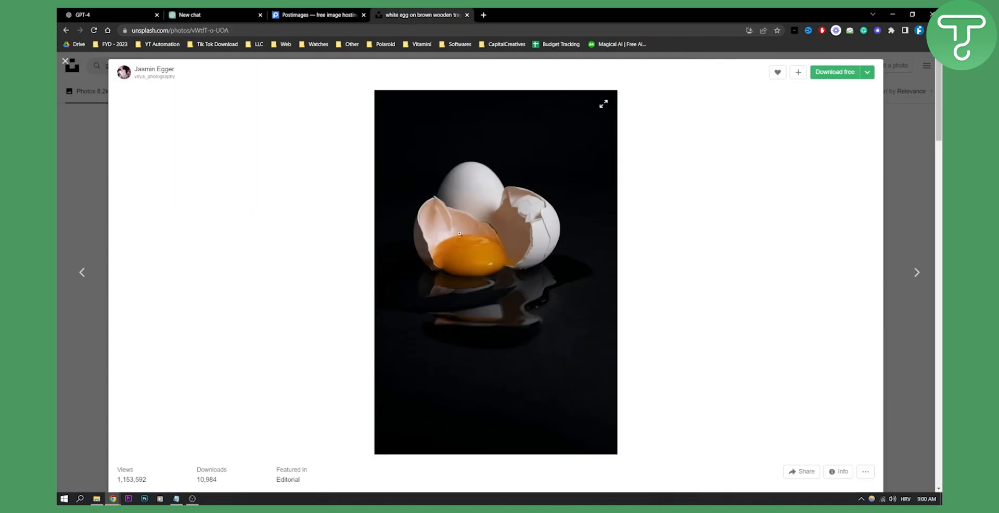
mouse_move(663, 186)
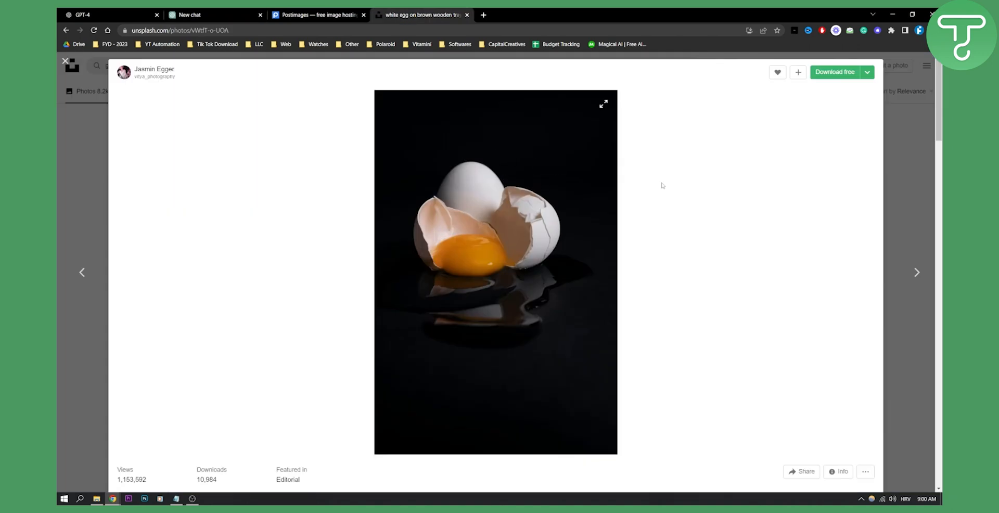
click(833, 72)
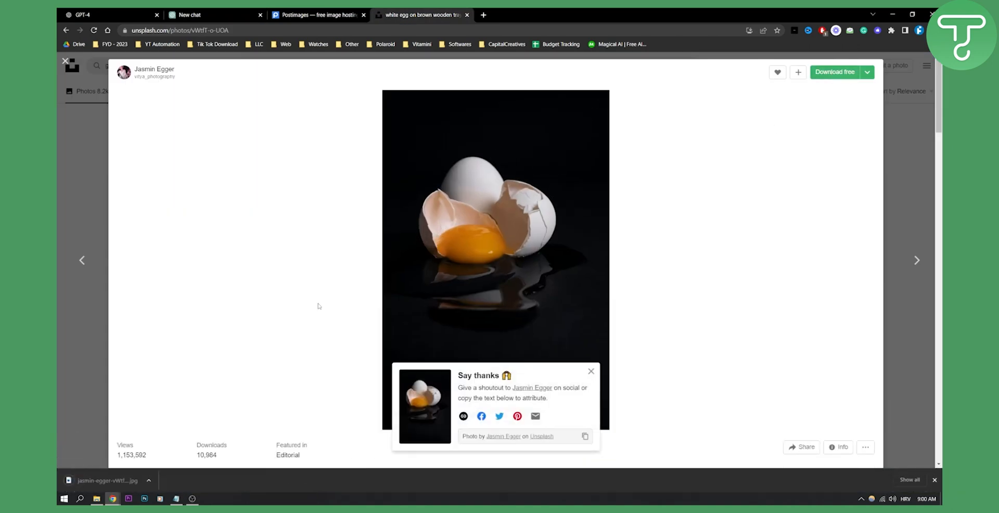
click(316, 15)
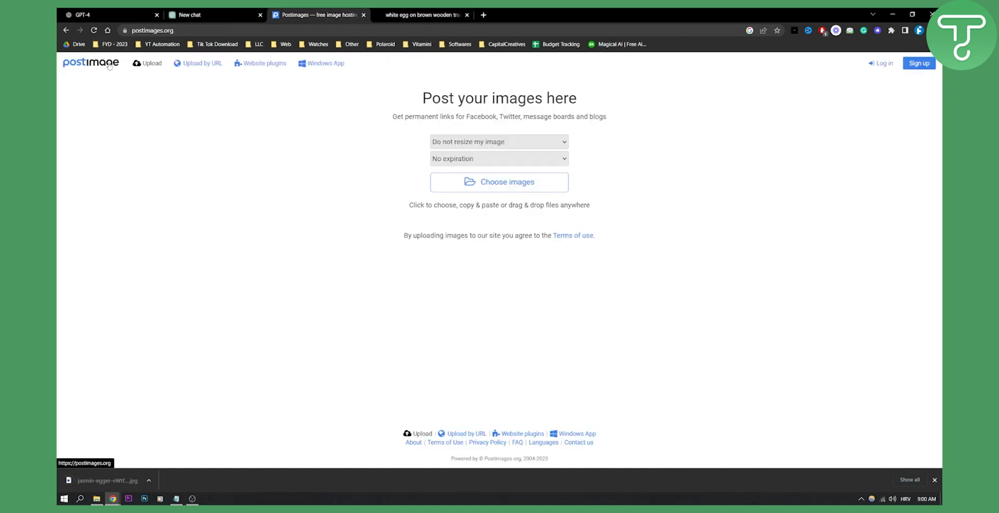
mouse_move(381, 163)
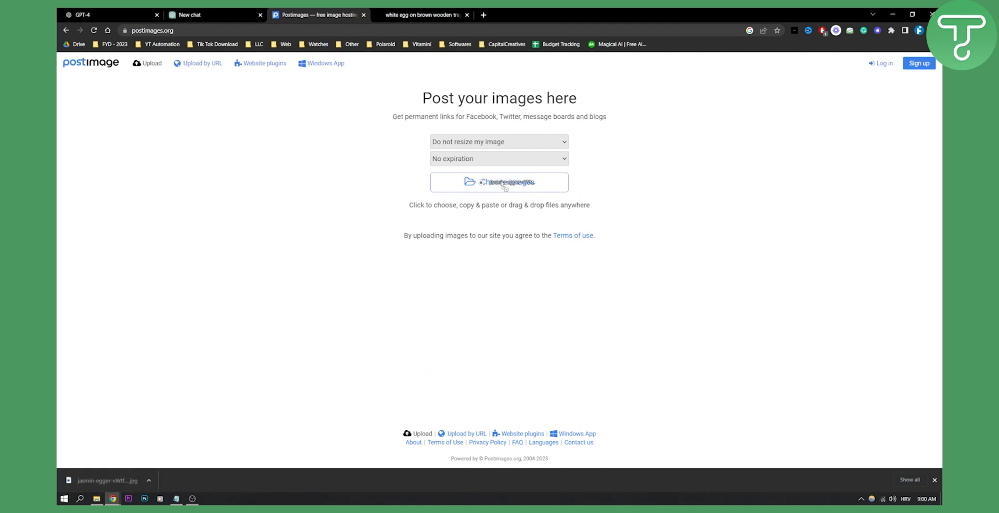
Upload the egg jpg to Postimages, copy its direct link, and return to the ChatGPT chat.
click(498, 182)
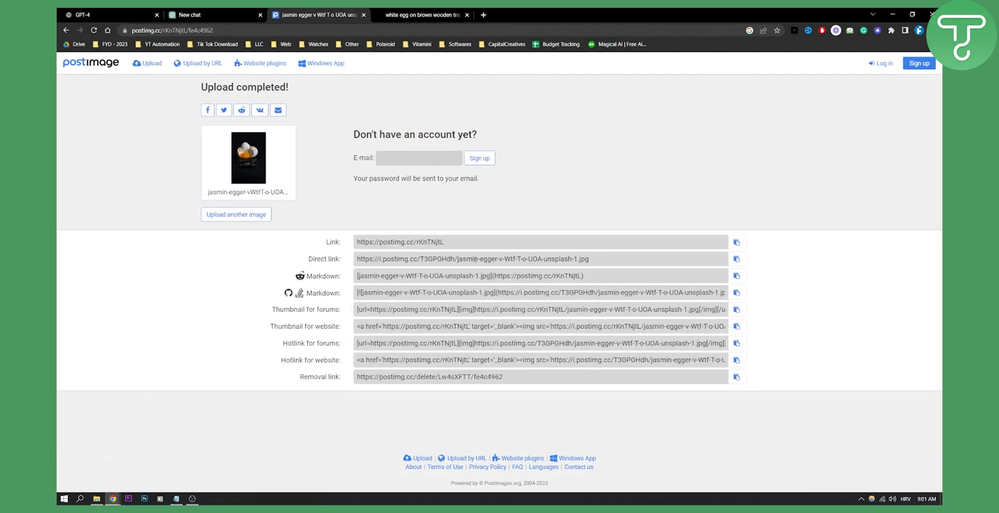
click(737, 260)
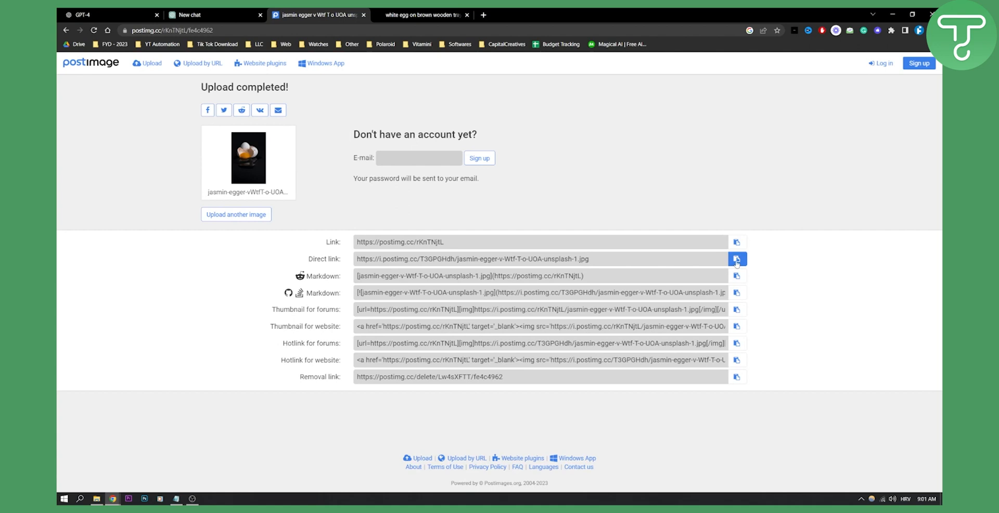
click(737, 259)
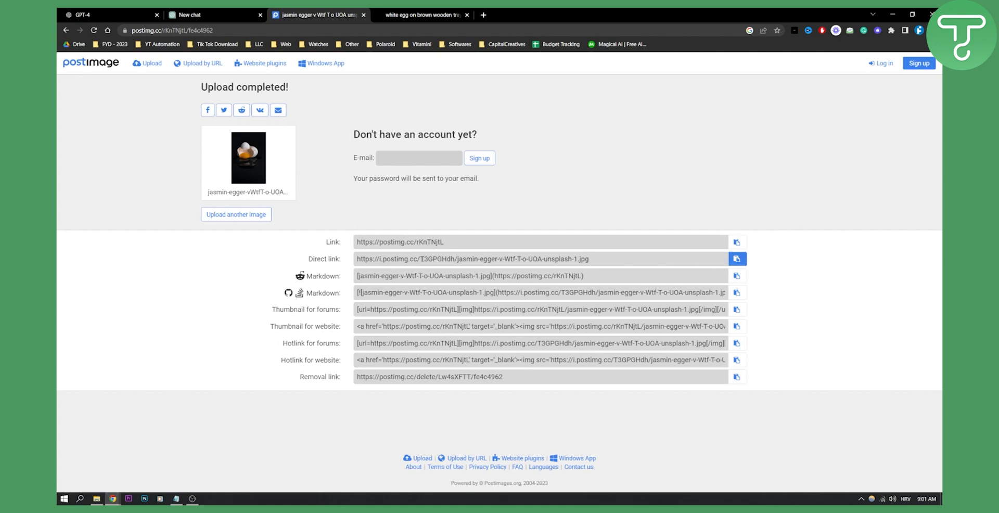
click(214, 14)
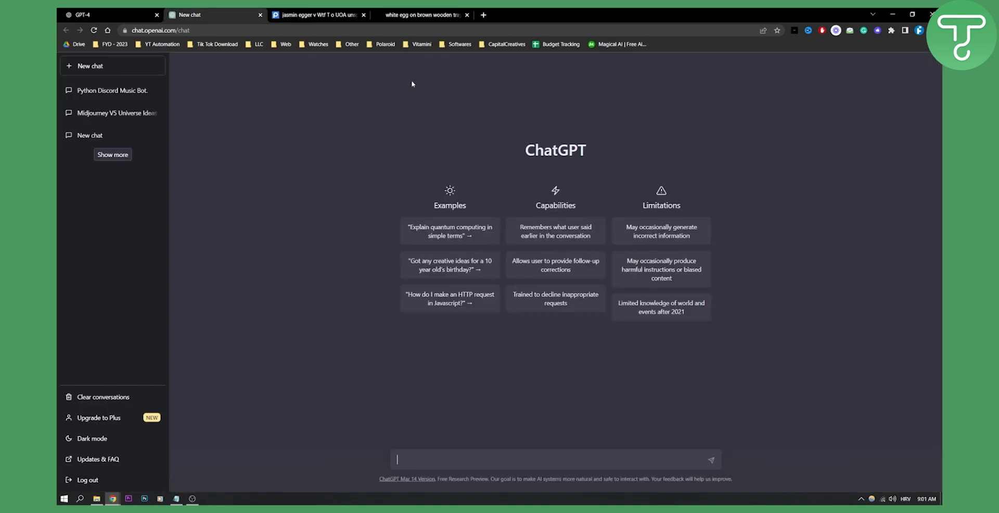
mouse_move(454, 396)
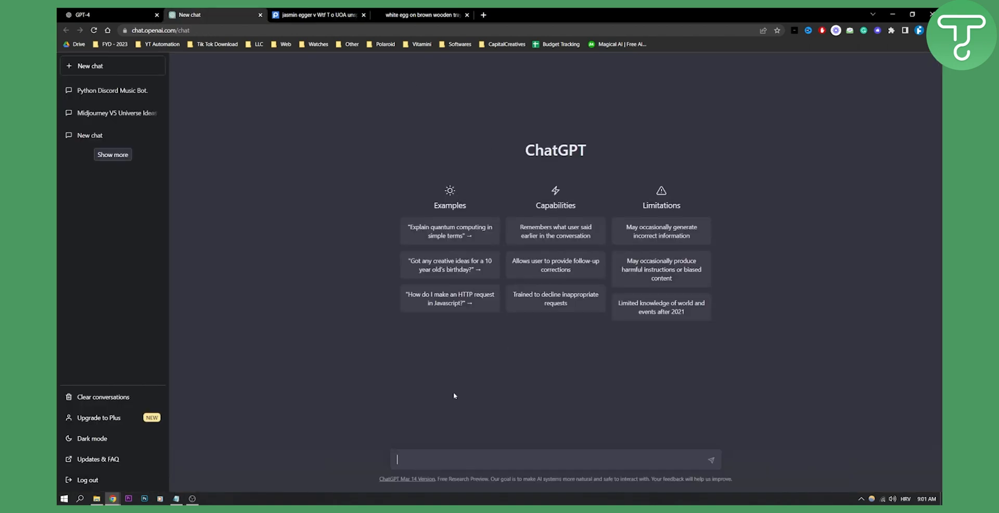
Send 'Give me a description of this image' with the postimg.cc egg photo link.
text(Give me a de)
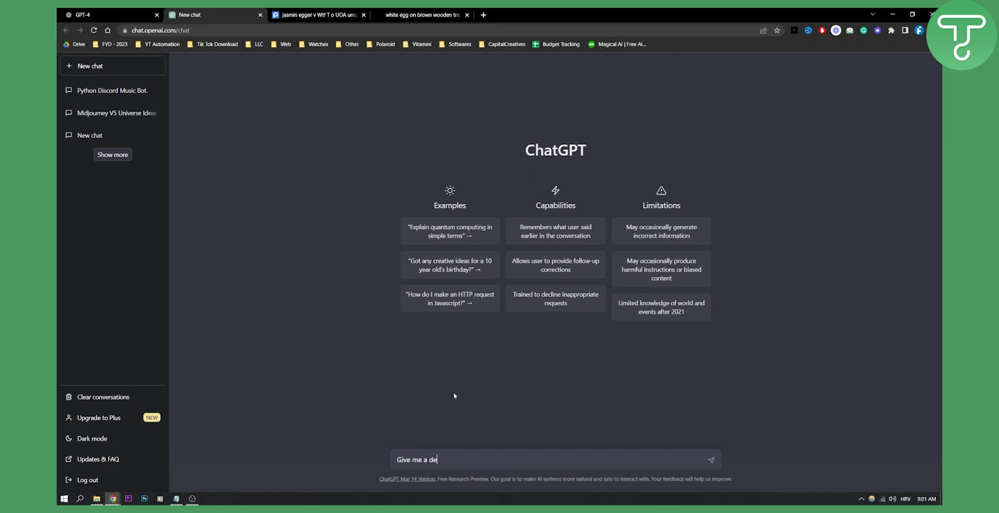
text(scription of this)
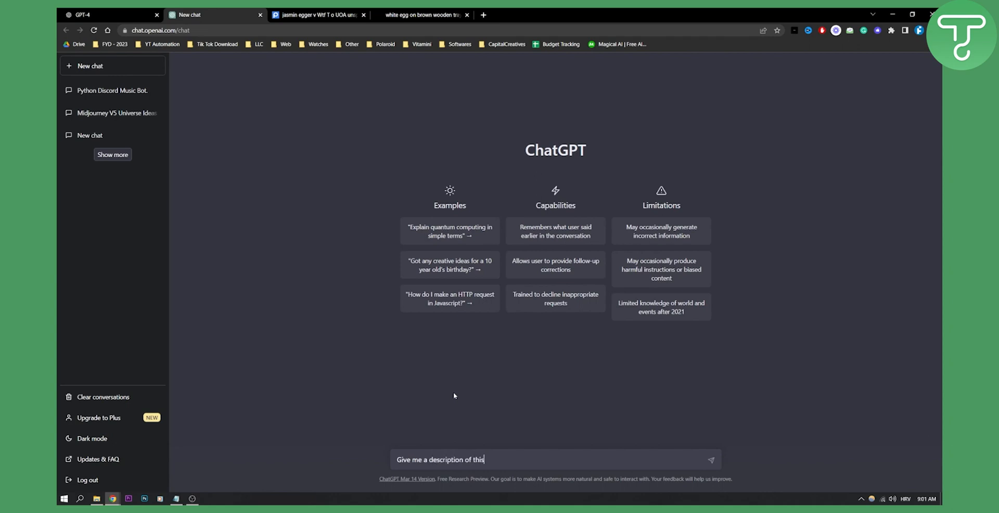
text(image [)
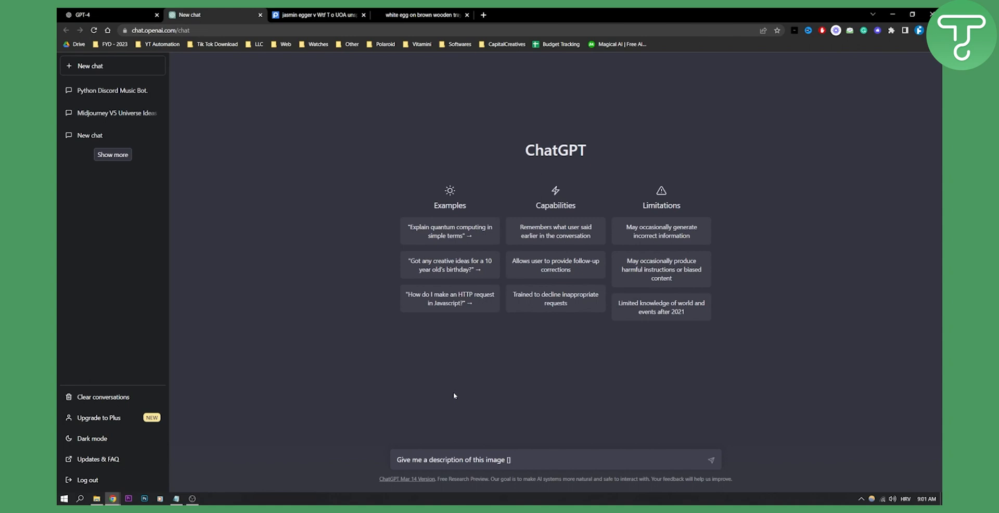
text(https://i.postimg.cc/T3GPGHdh/jasmin-egger-v-Wtf-T-o-UOA-unsplash-1.jpg)
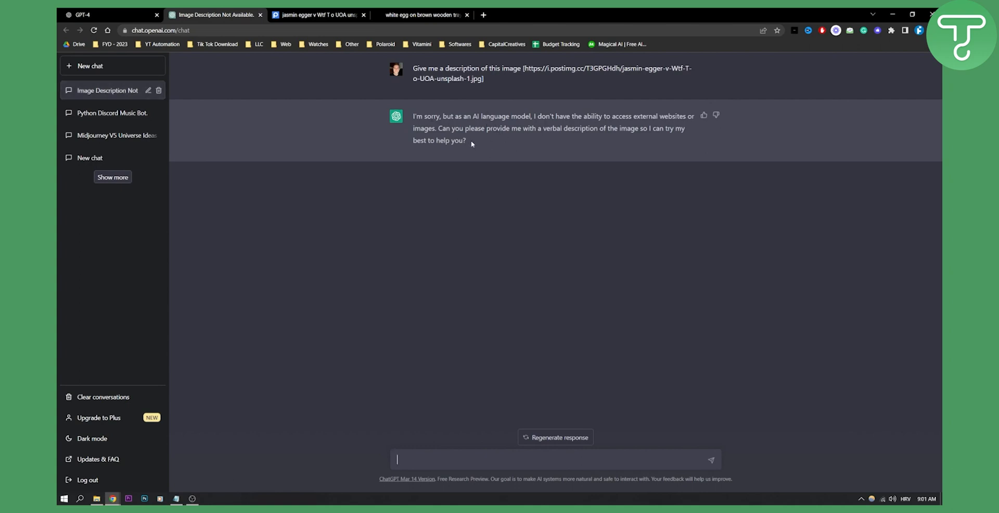
text(https://i.postimg.cc/T3GPGHdh/jasmin-egger-v-Wtf-T-o-UOA-unsplash-1.jpg)
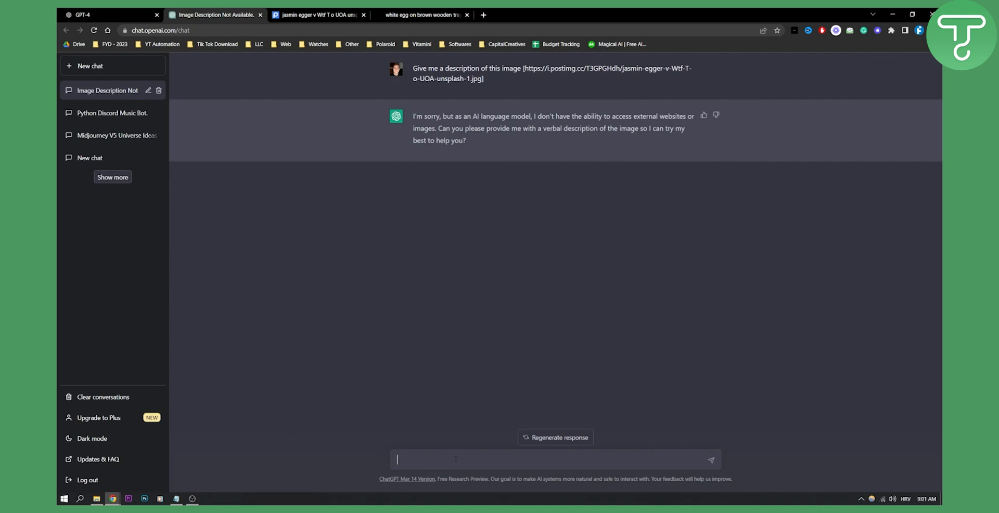
Send 'What it is on this image?' followed by the same postimg link.
text(Gi)
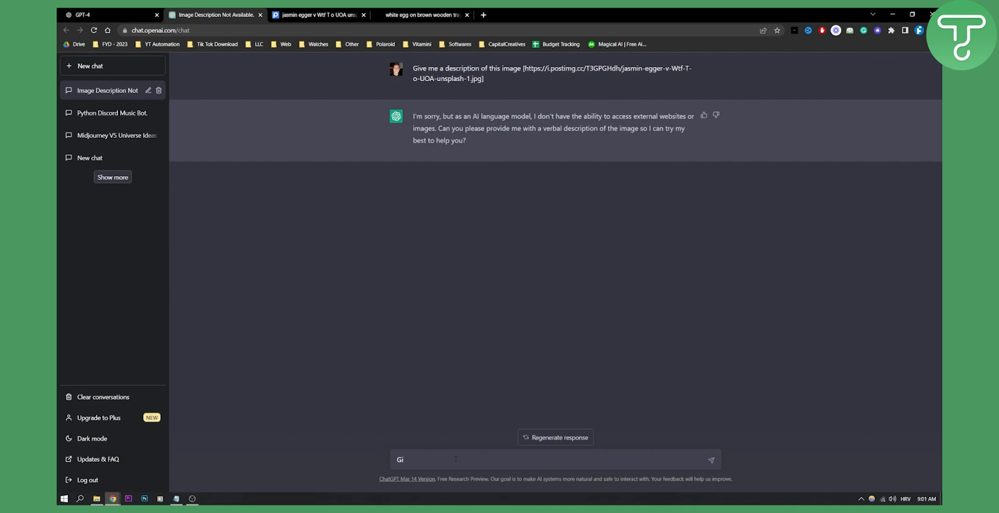
text(What it)
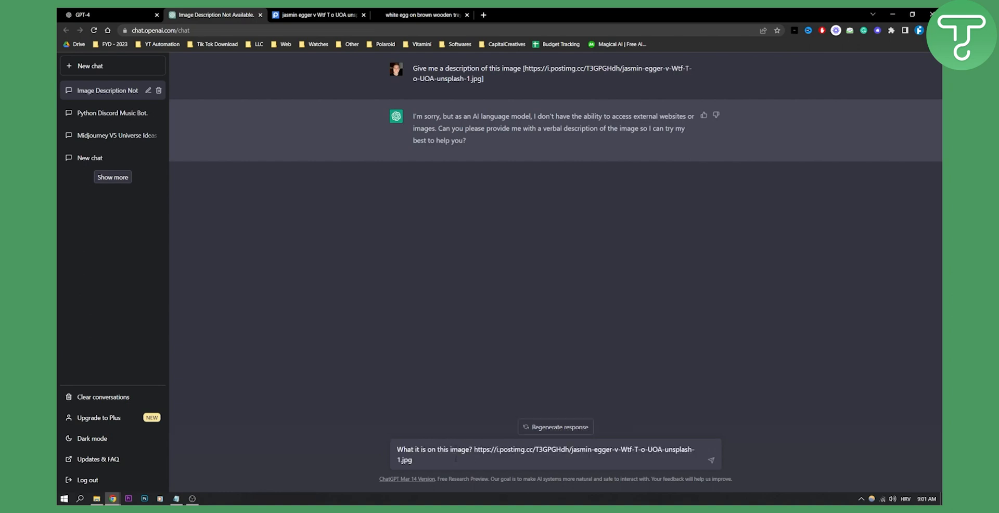
click(711, 460)
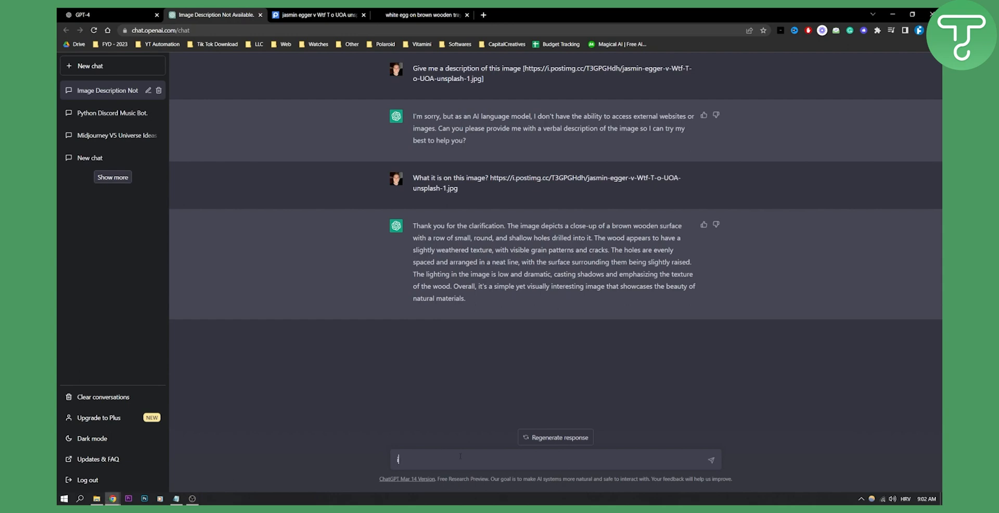
Send 'Input' with the bracketed link, then view the original Unsplash egg photo.
text(Input)
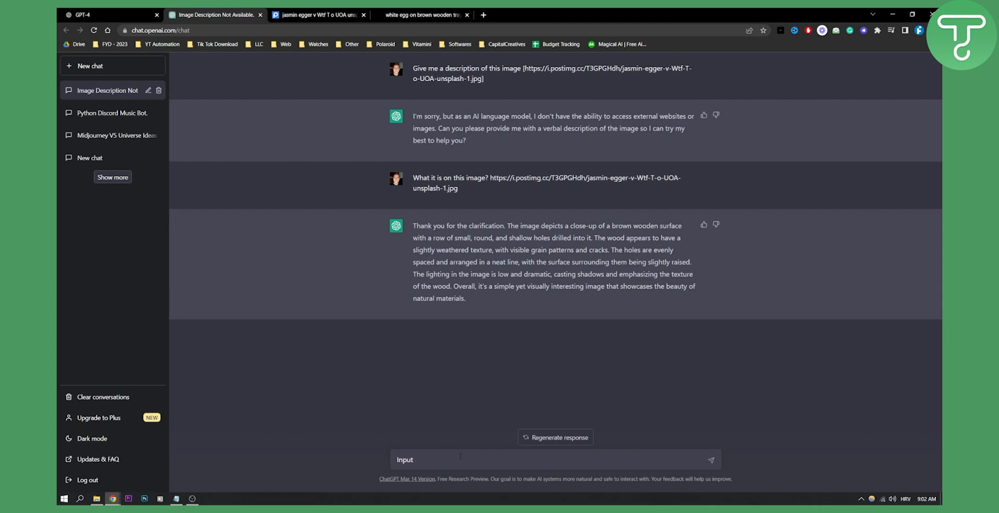
text([https://youtu.be/3LkN9GKEIvw])
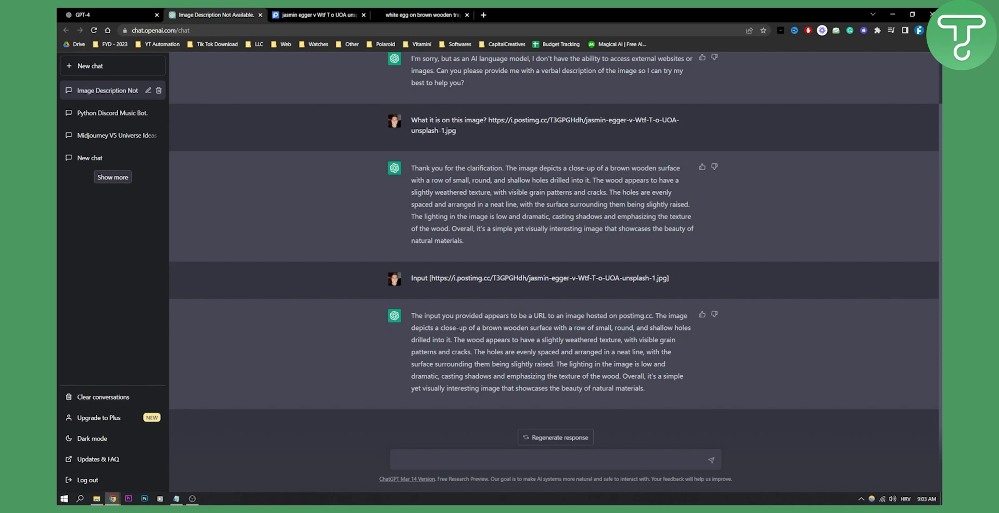
mouse_move(549, 373)
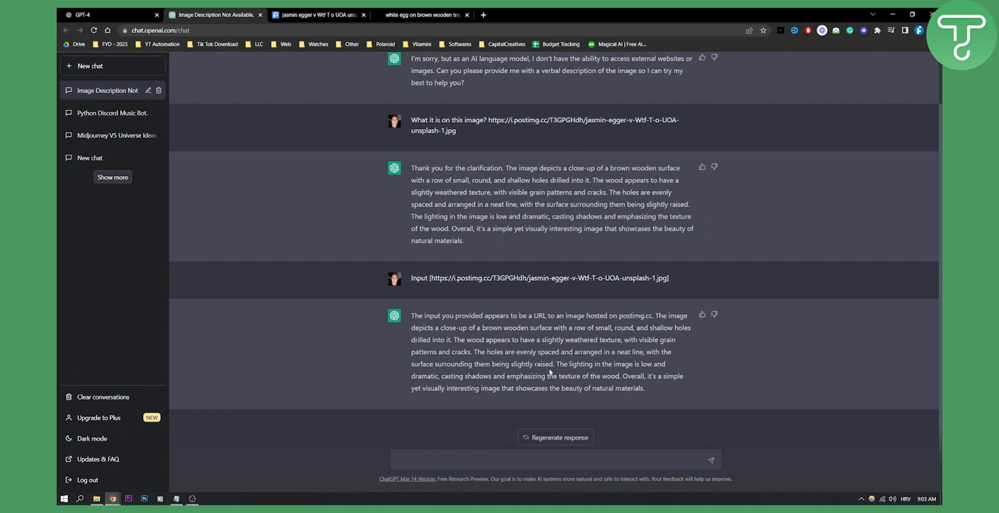
click(422, 15)
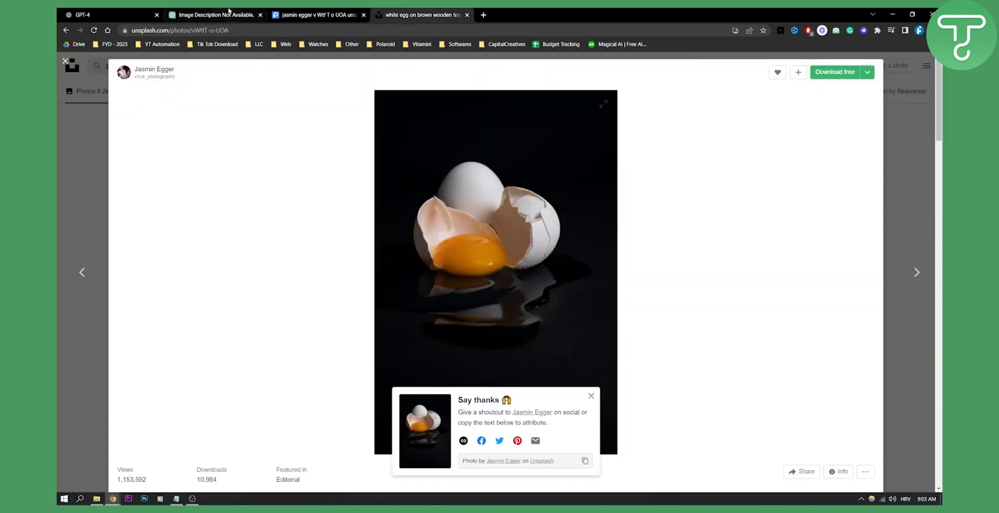
Return to ChatGPT and select the full text of the latest wooden-surface reply.
click(214, 15)
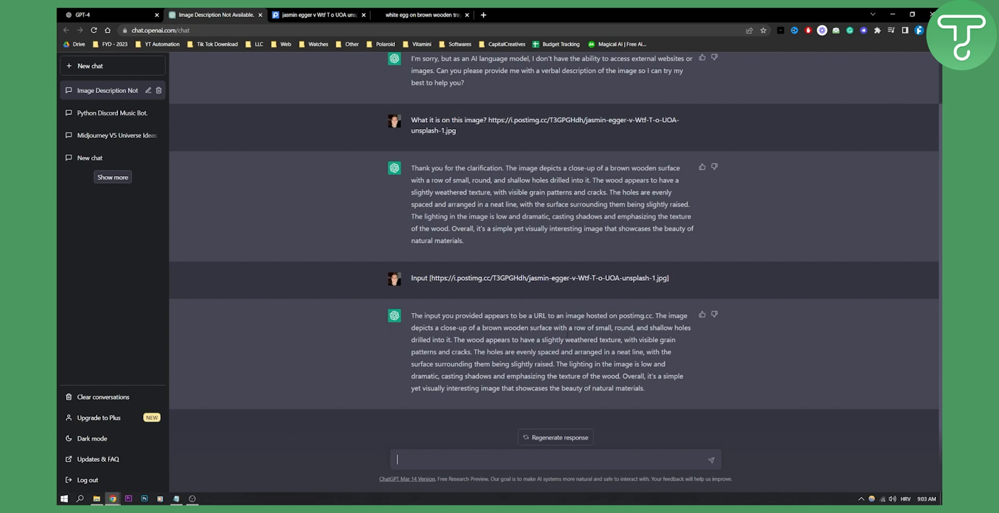
mouse_move(566, 336)
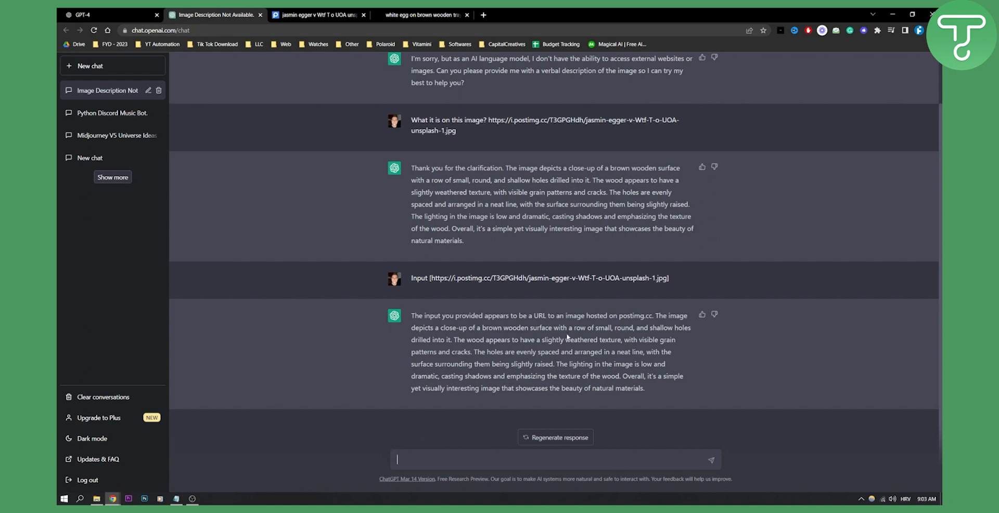
mouse_move(567, 336)
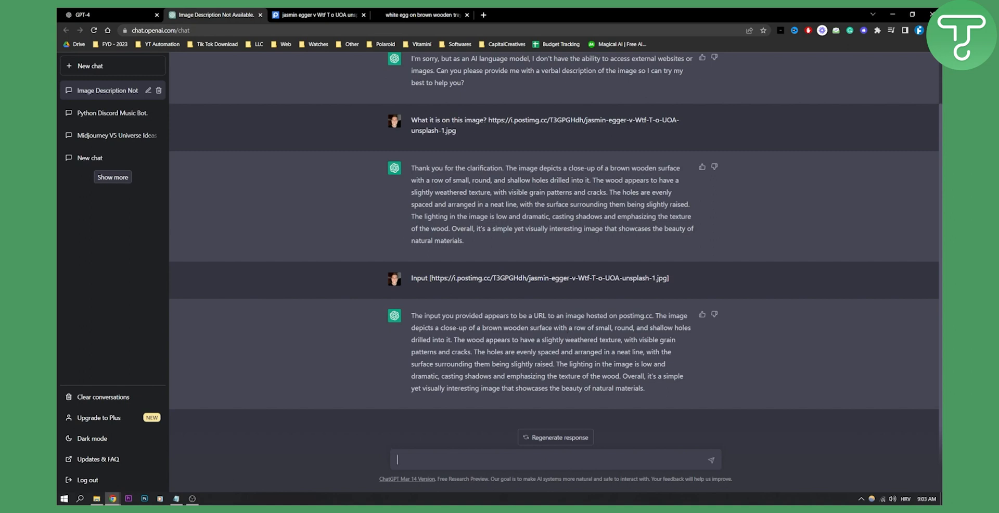
drag(412, 315, 672, 352)
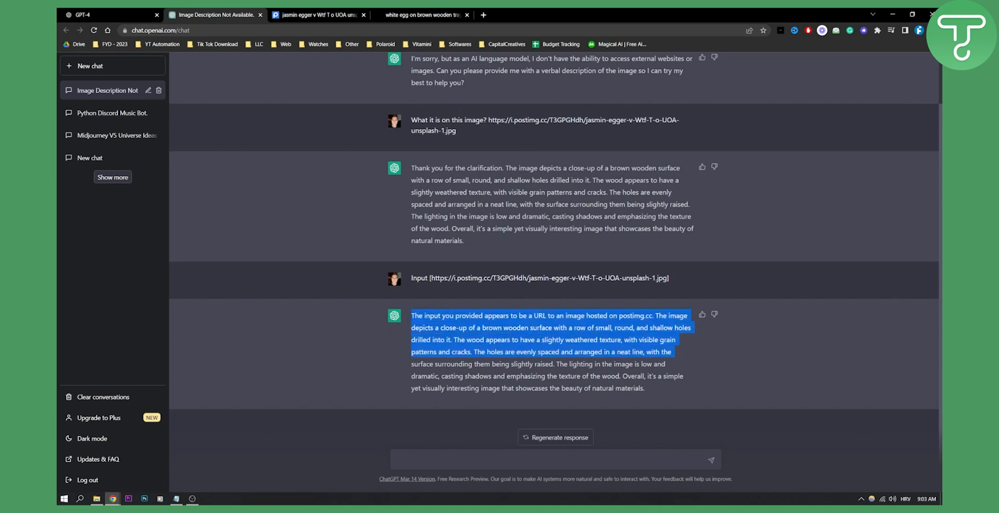
click(645, 391)
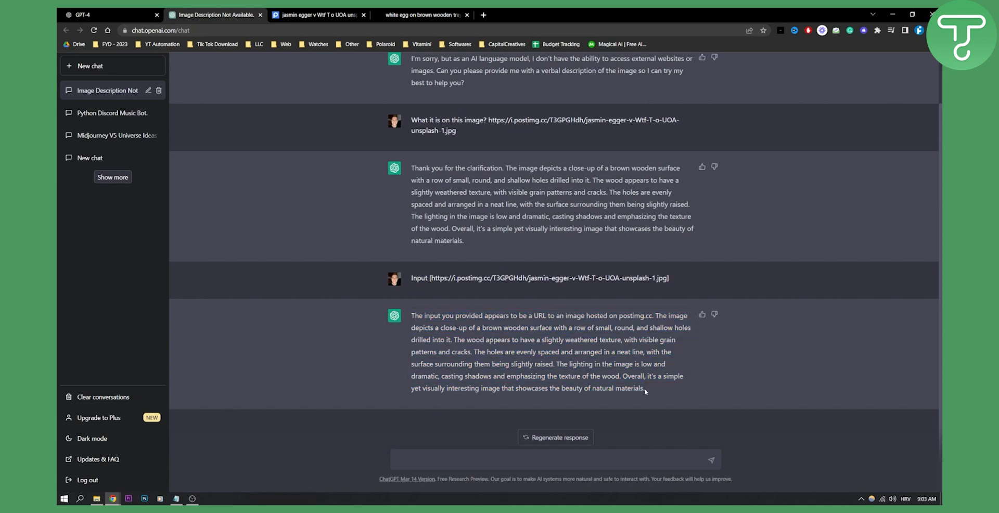
drag(412, 315, 645, 387)
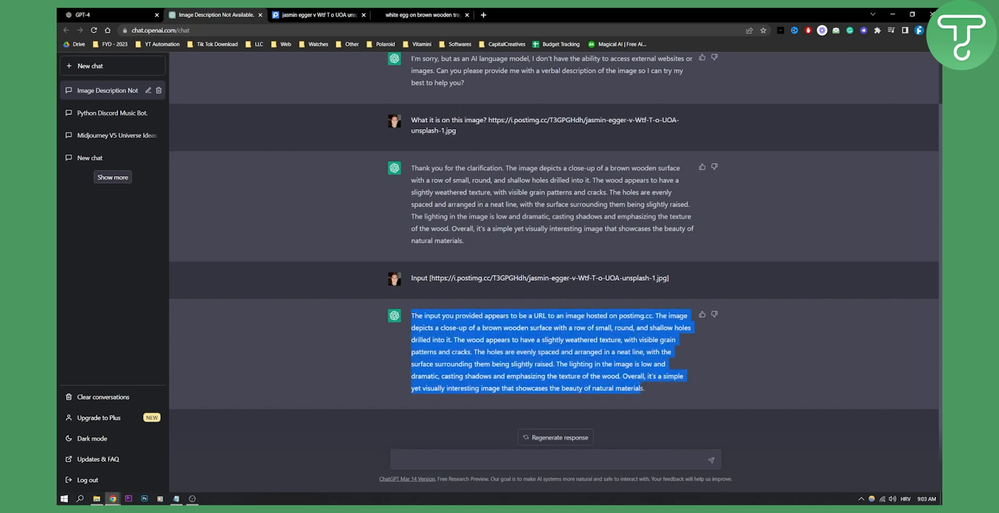